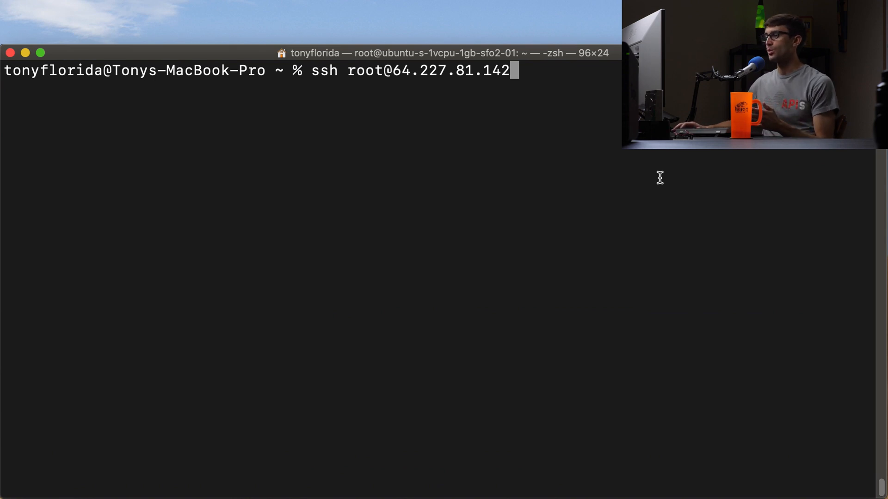
Step: SSH into the Ubuntu server as root and prepare the wget command that runs the LiteSpeed repo script
key("Return")
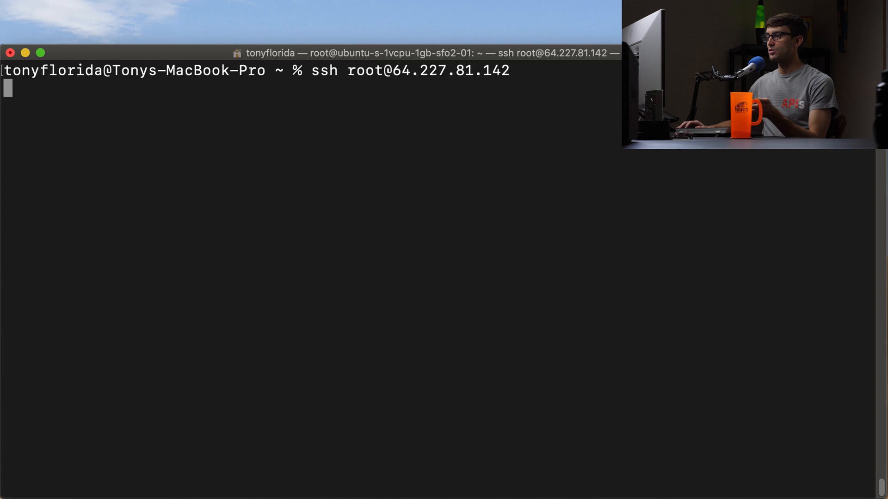
key("Return")
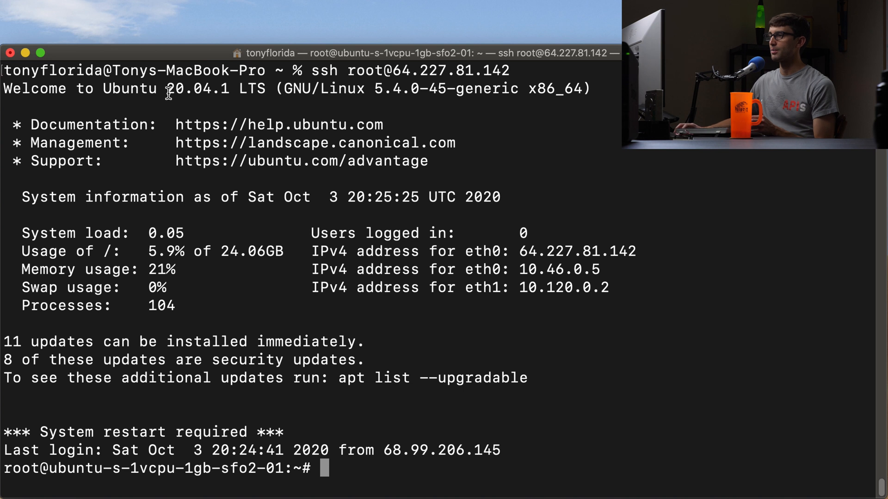
mouse_move(559, 426)
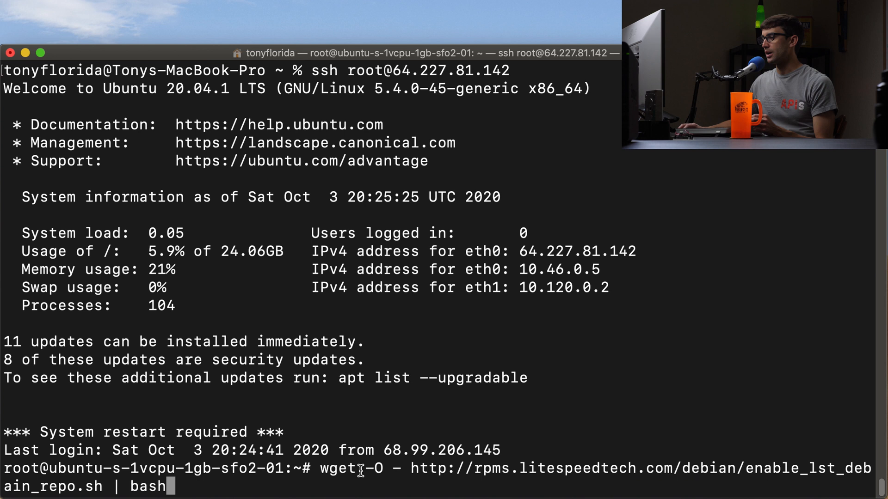
Step: Run the LiteSpeed repository script, then start apt-get install openlitespeed
key("Return")
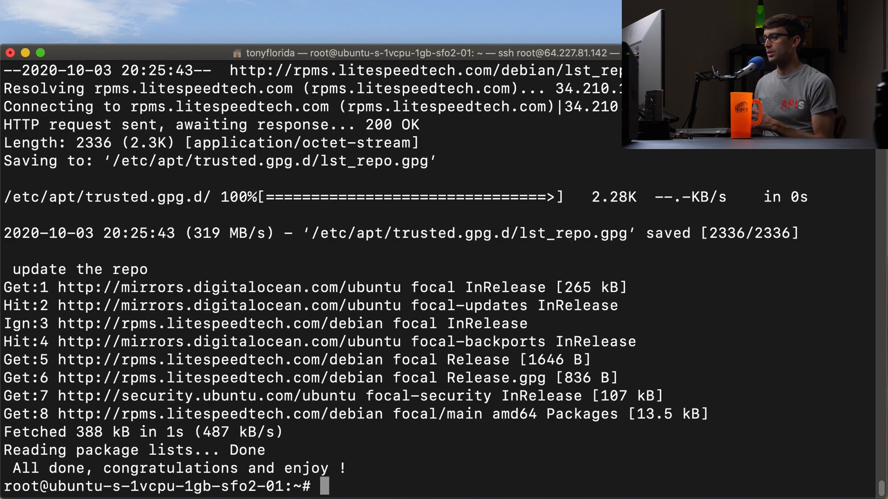
mouse_move(651, 382)
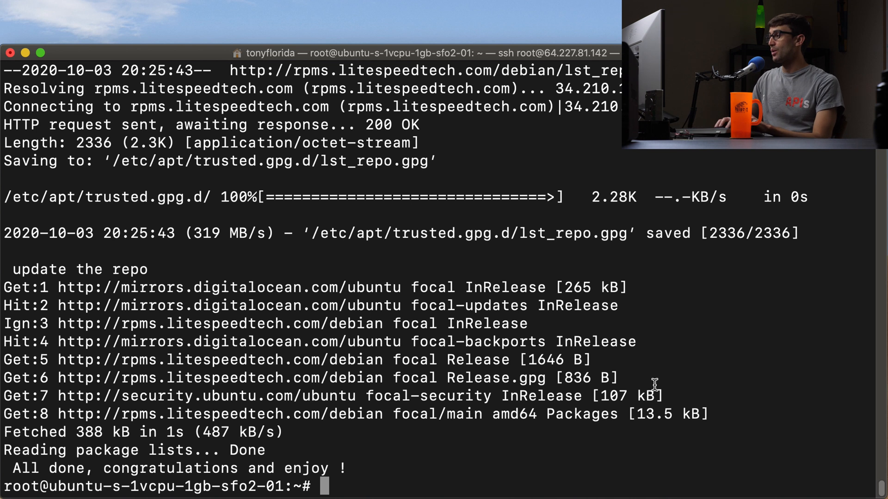
type("apt-g")
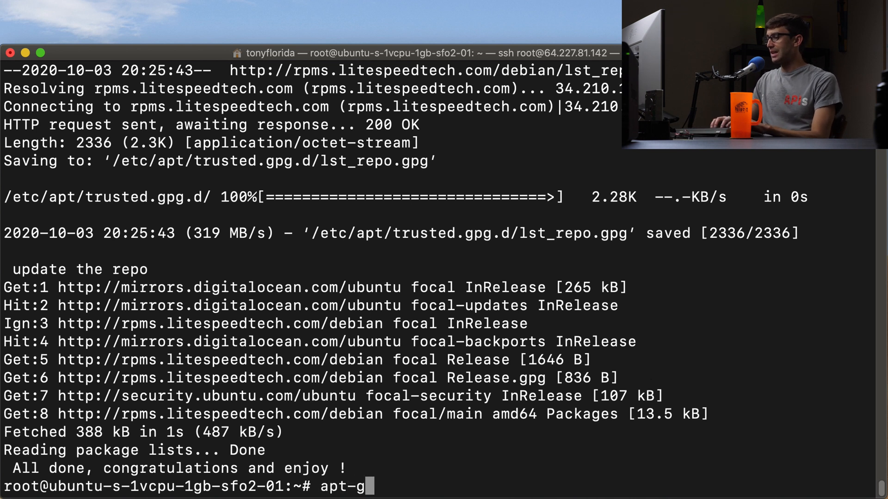
type("et install opt")
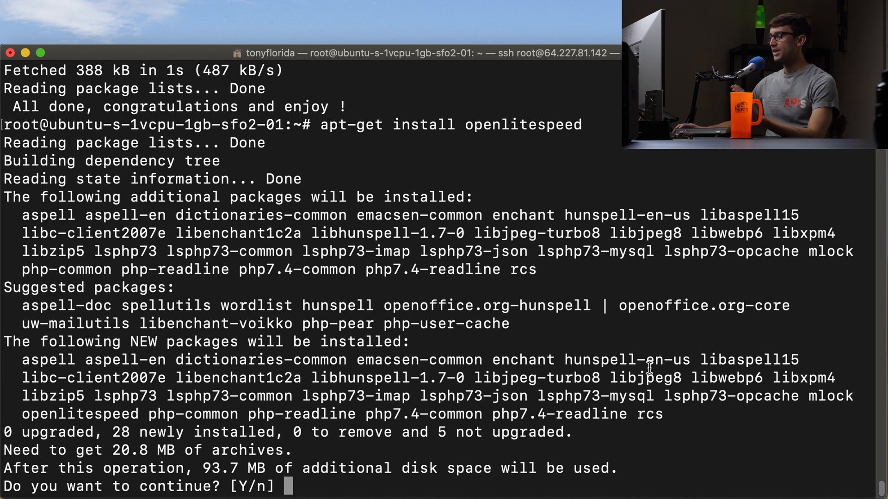
mouse_move(508, 367)
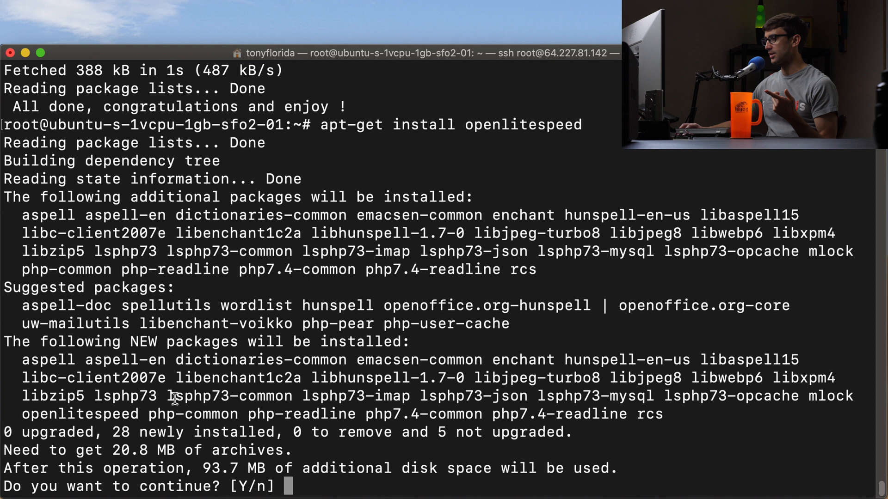
mouse_move(409, 468)
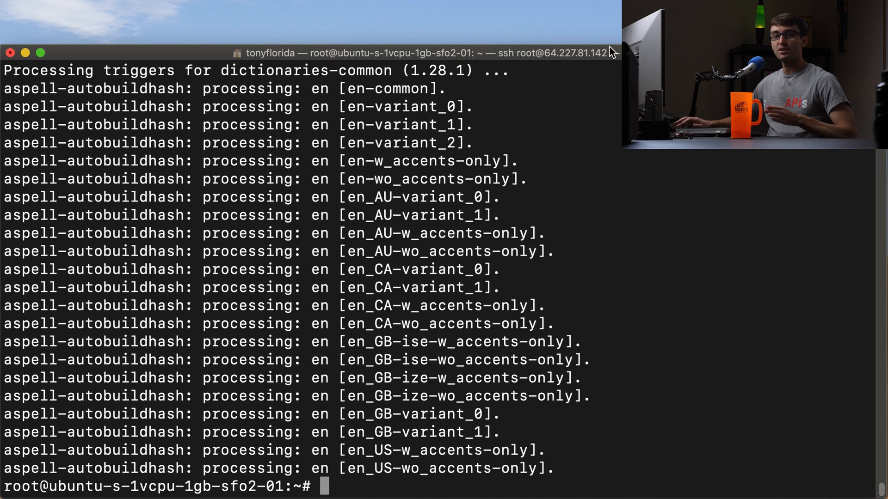
mouse_move(488, 381)
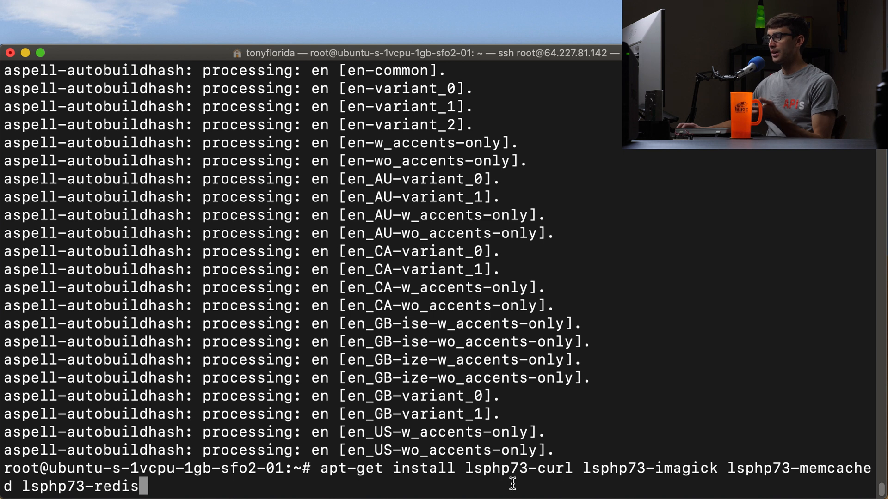
mouse_move(702, 485)
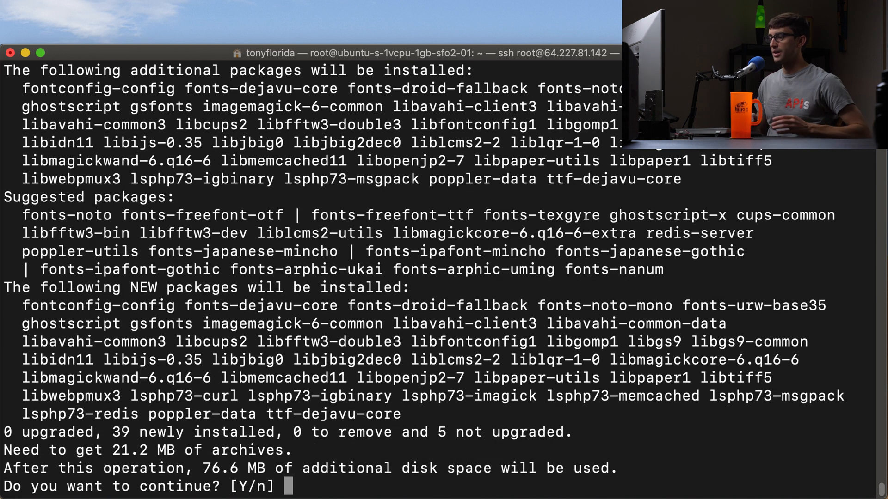
Step: Confirm with Y to install the lsphp73 curl, imagick, memcached and redis extensions
type("Y")
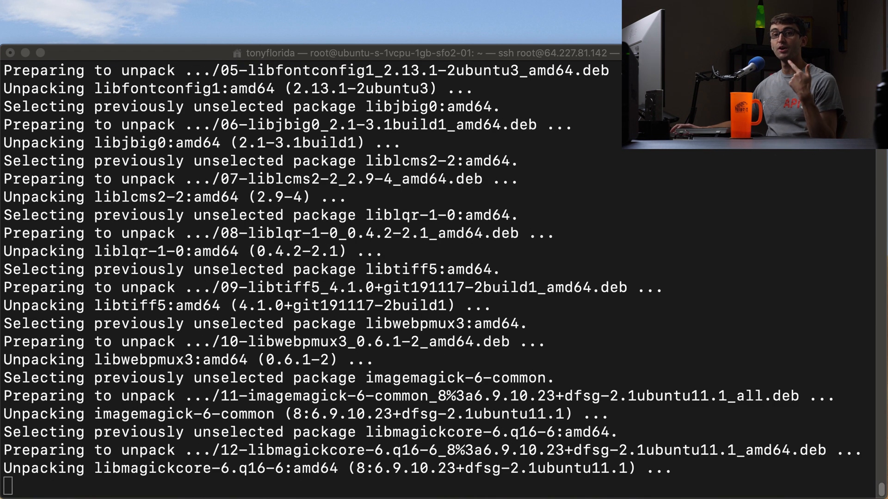
scroll("down", 3)
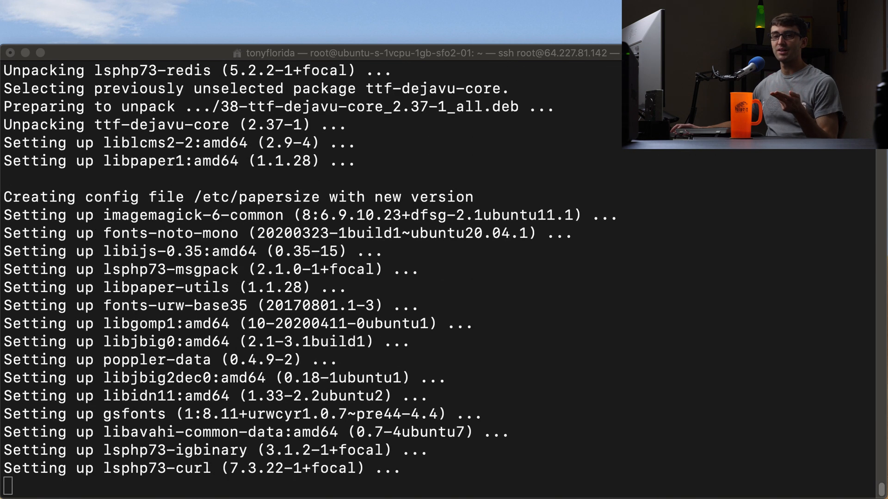
scroll("down", 3)
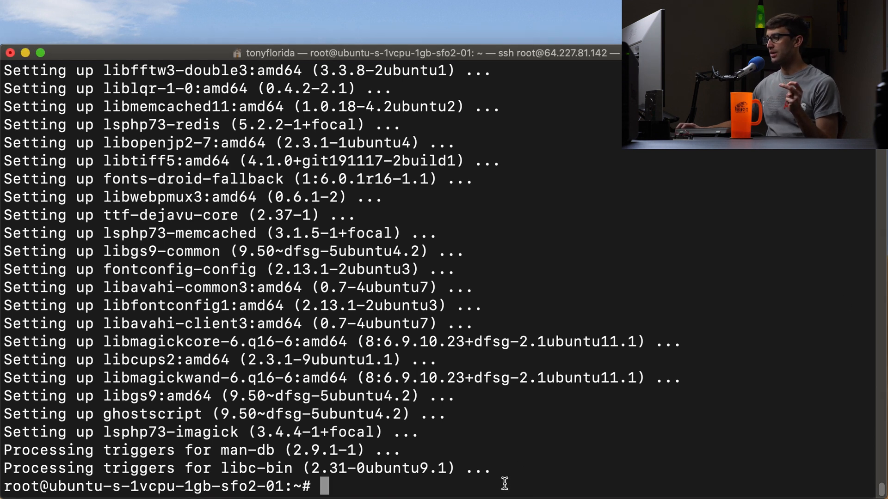
Step: Install mariadb-server, confirming with Y, then type mysql_secure_installation
type("apt-get install mariadb-server")
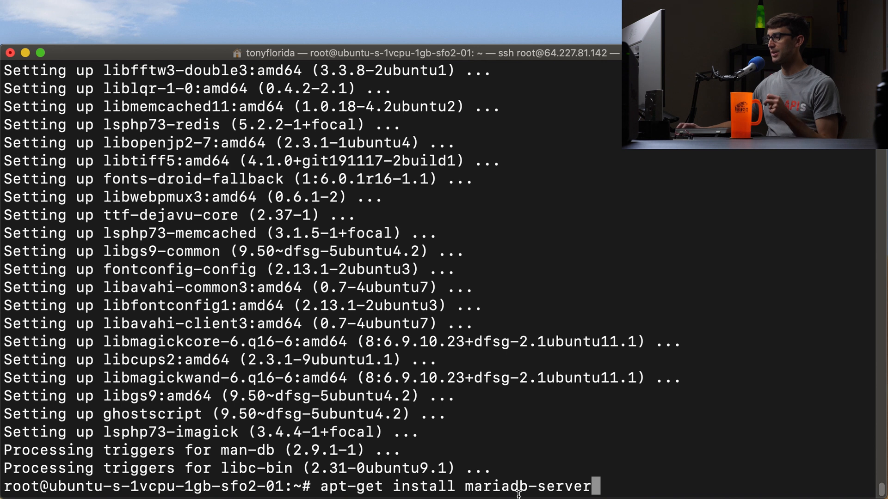
mouse_move(667, 471)
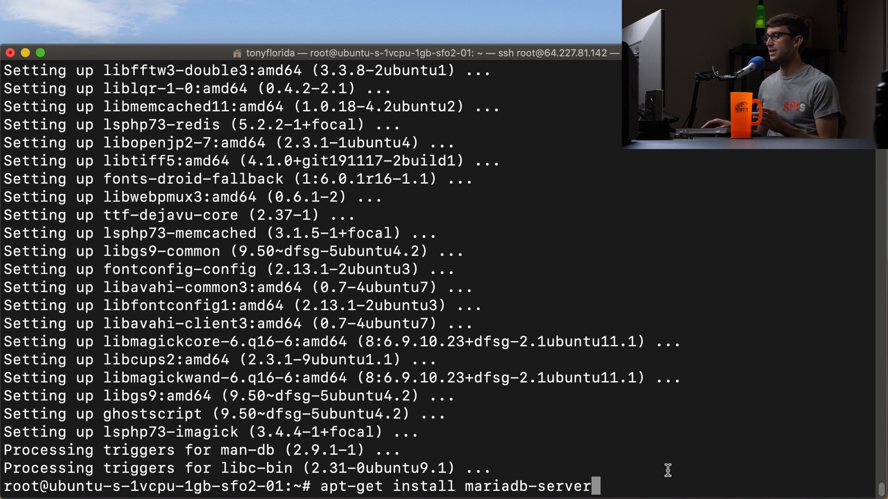
key("Return")
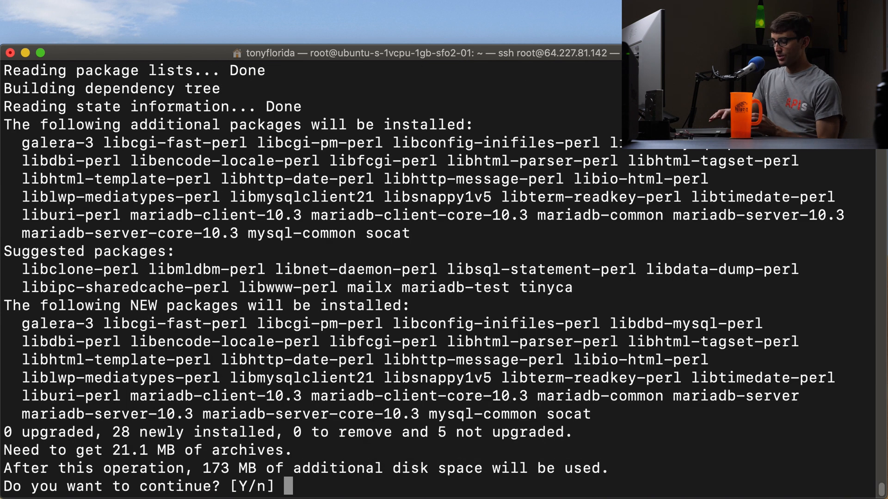
type("Y")
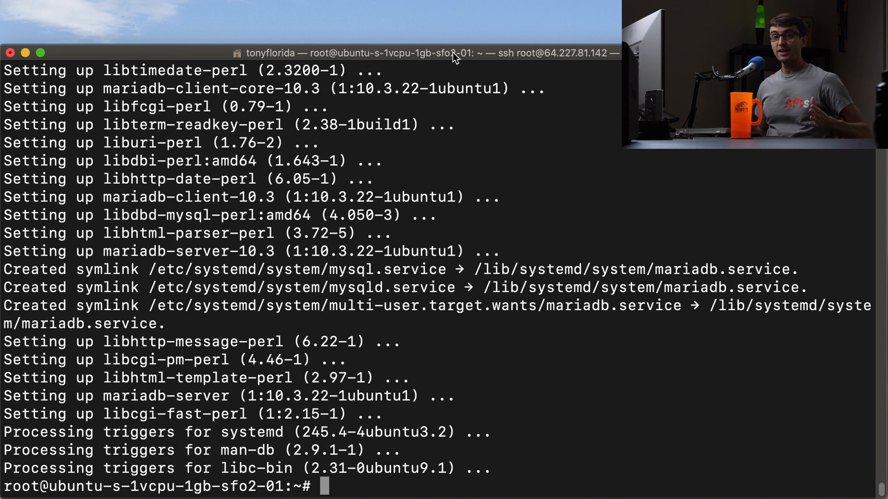
mouse_move(515, 368)
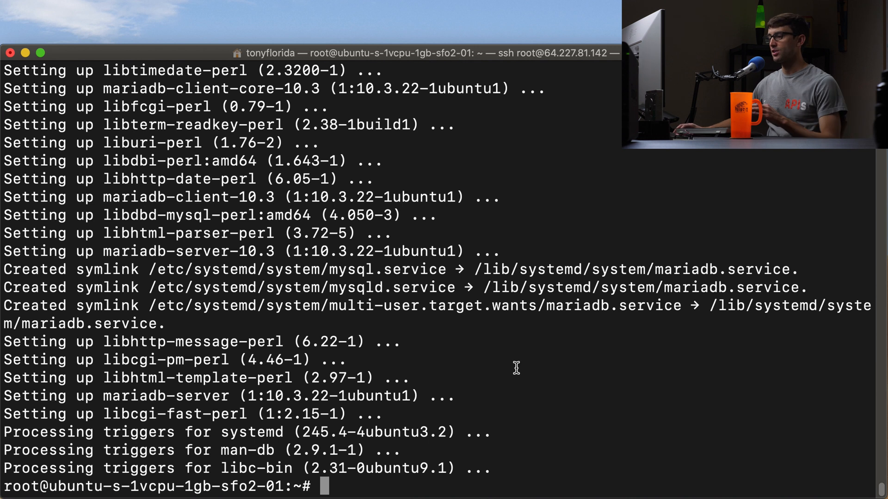
type("mysql_secure_installation")
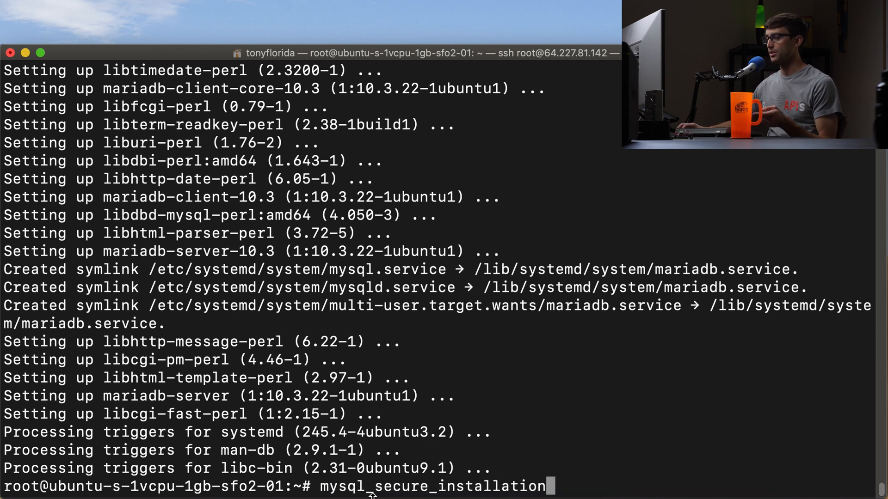
Step: Run mysql_secure_installation, set the root password, and answer y to the hardening prompts
key("Return")
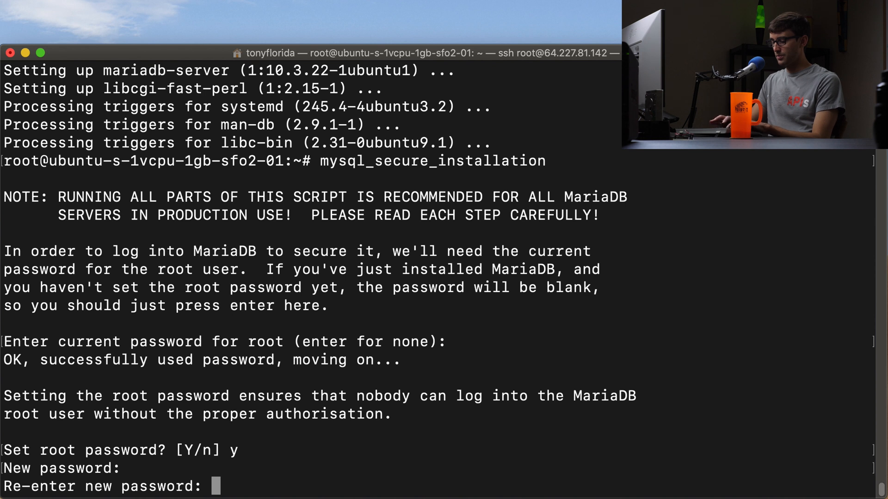
key("Return")
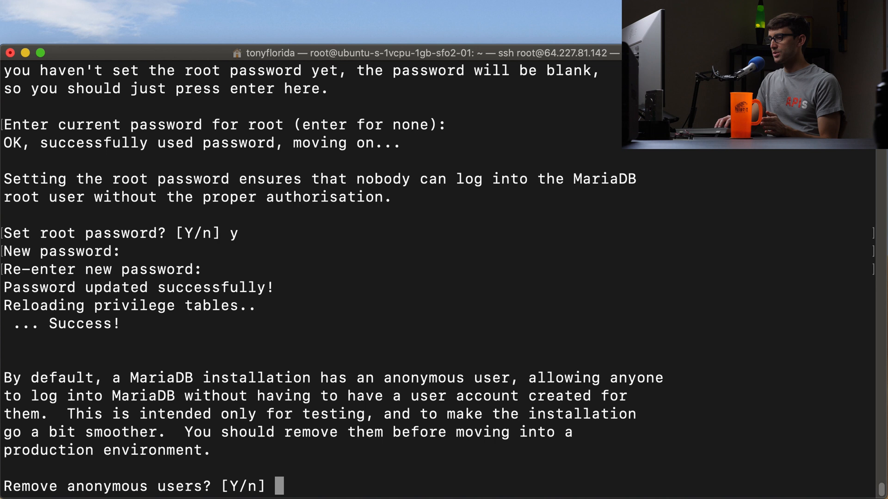
type("y")
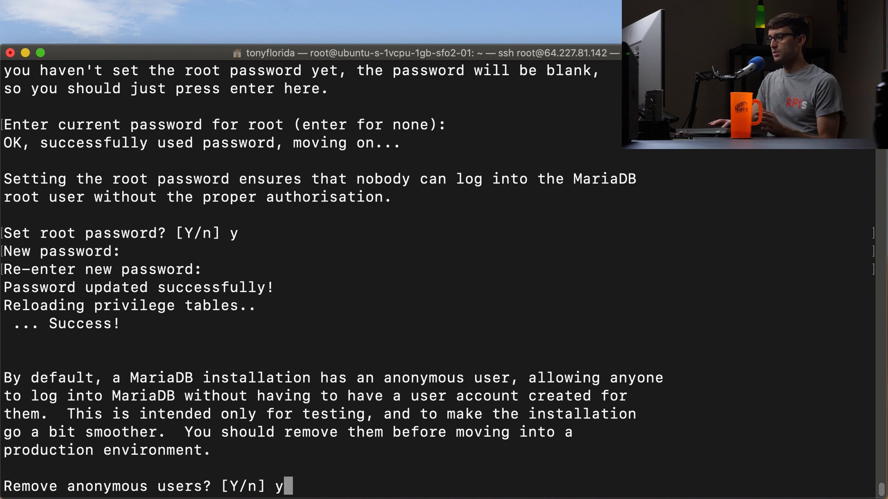
key("Return")
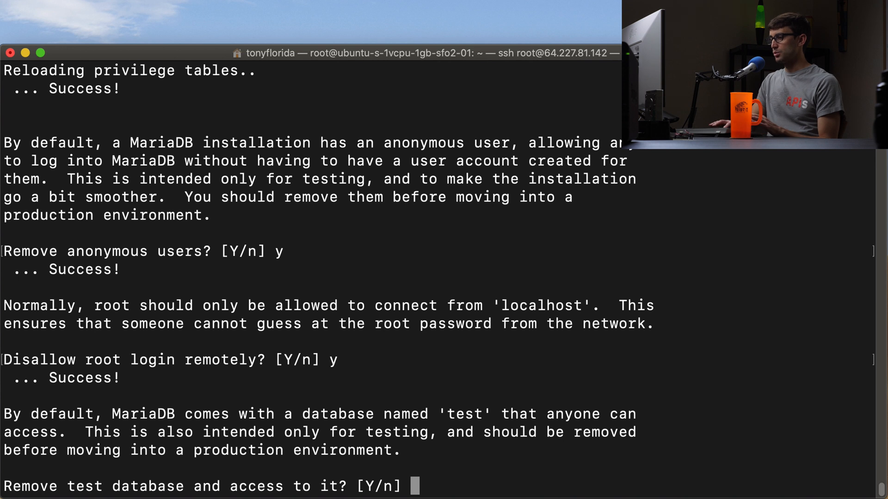
type("y")
type("/usr/local/lsws/admin/misc/admpass.sh")
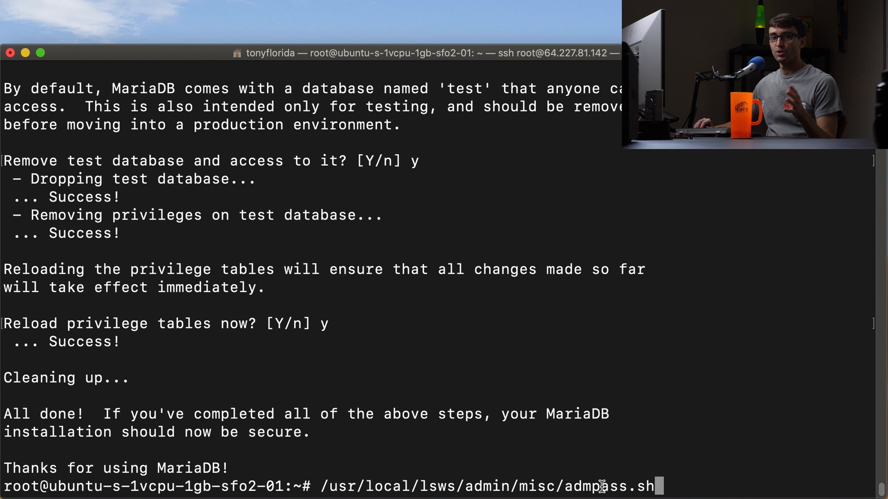
Step: Set the WebAdmin user 'admin' and password with admpass.sh, then run lswsctrl status
key("Return")
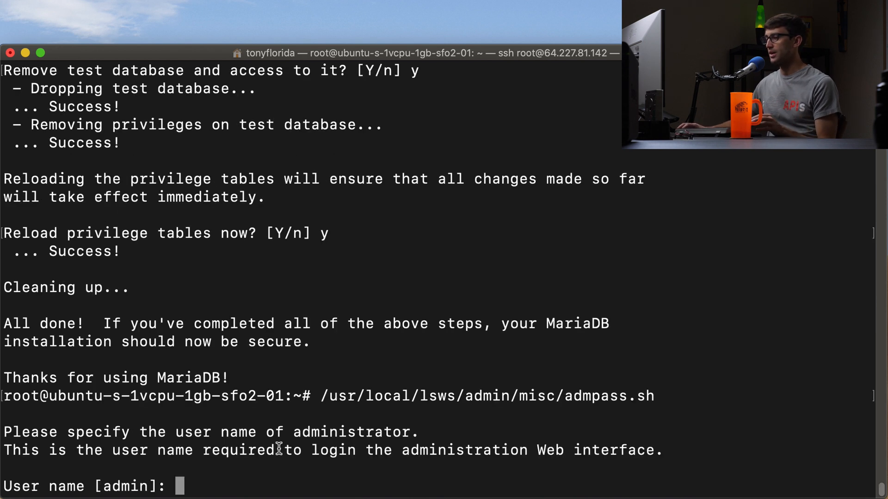
mouse_move(340, 467)
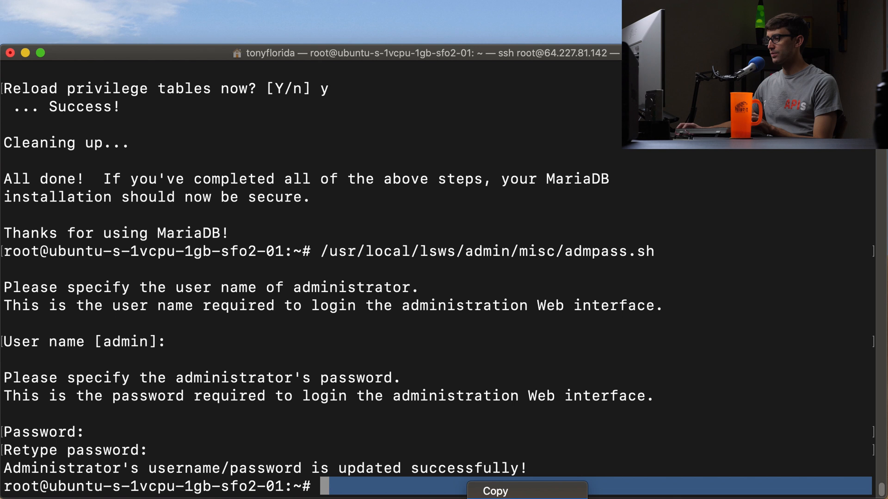
type("/usr/local/lsws/bin/lswsctrl status")
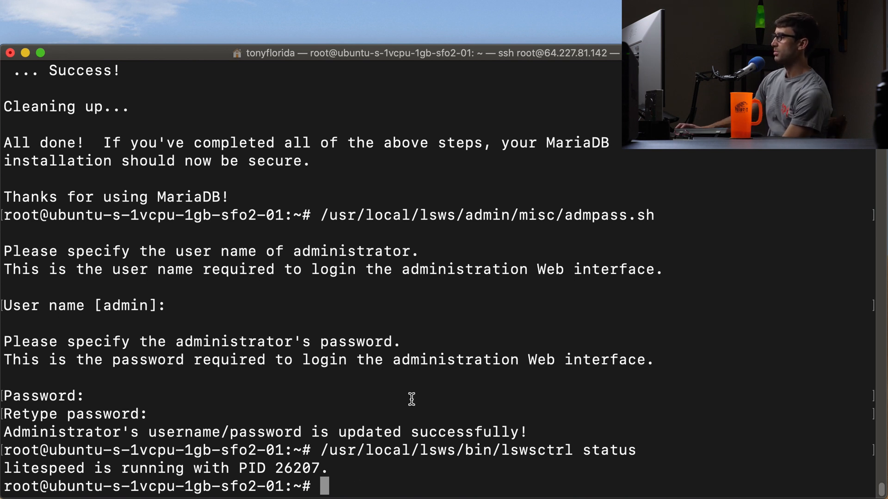
mouse_move(672, 357)
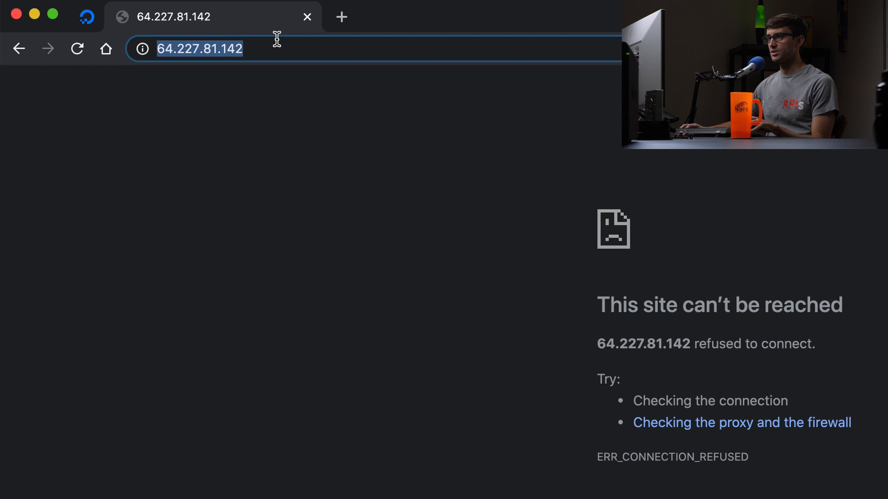
Step: Load the server's IP address on port 8088 in Chrome
type(":")
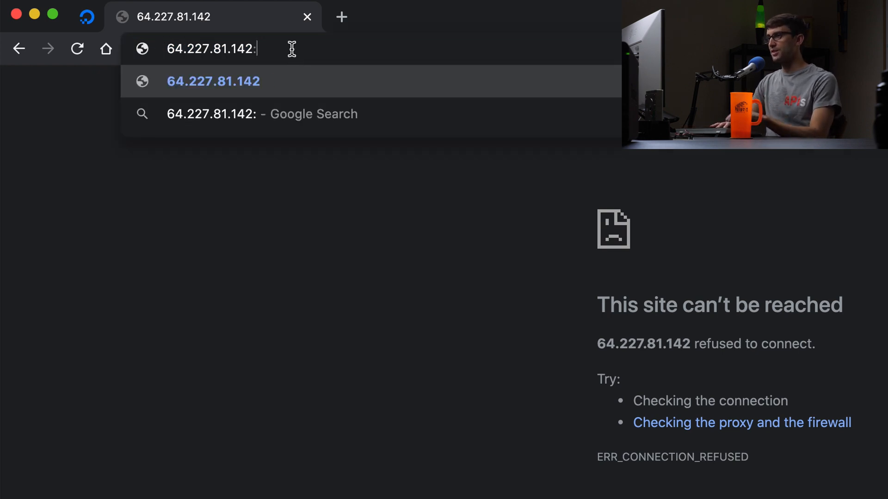
type("8088")
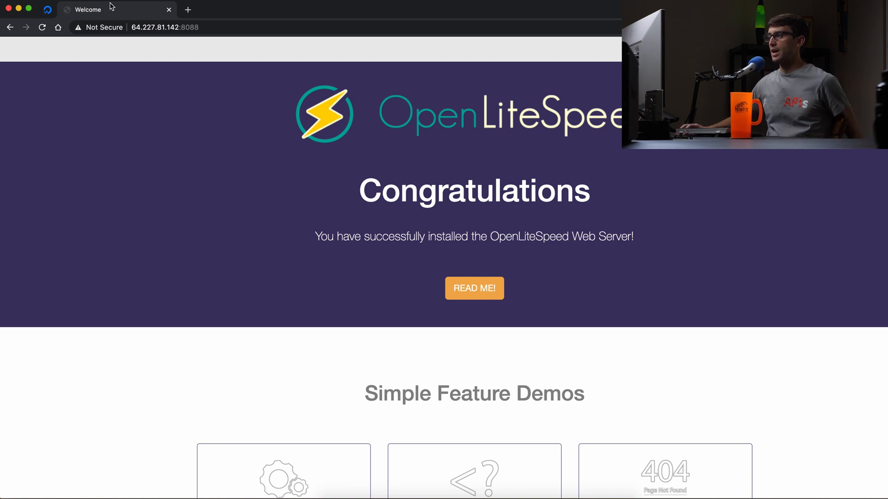
mouse_move(373, 262)
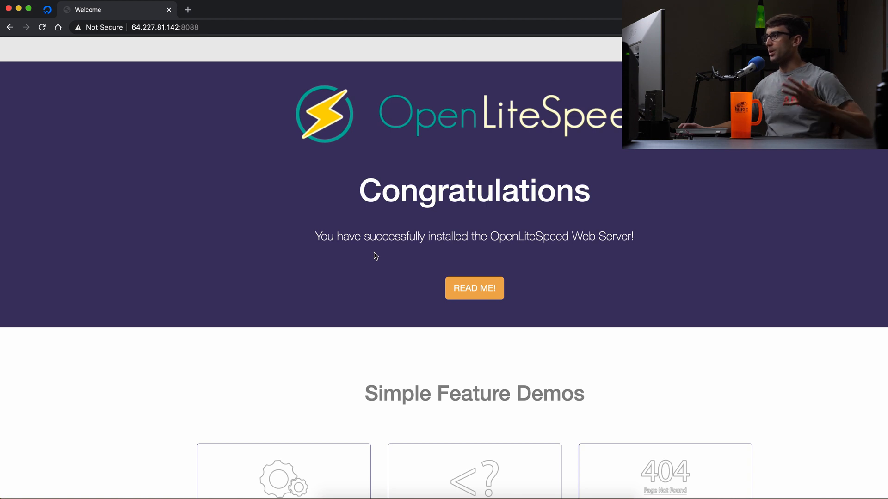
mouse_move(364, 204)
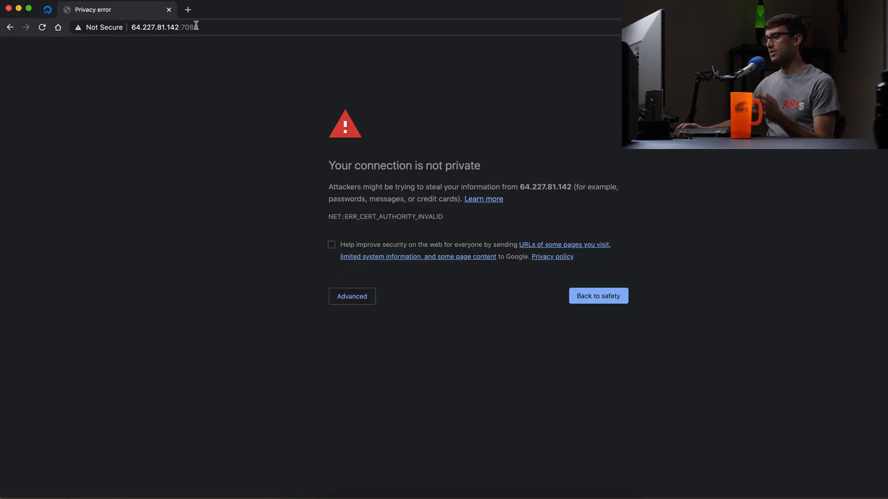
mouse_move(389, 322)
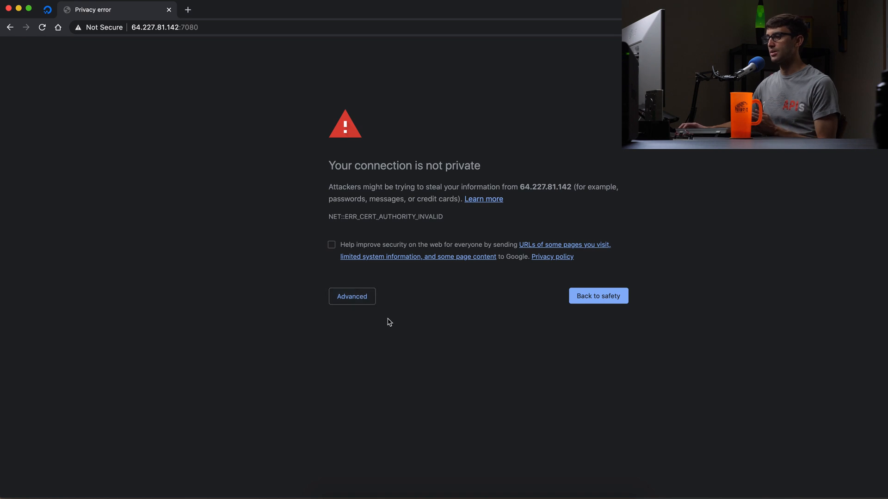
Step: Bypass the certificate warning on port 7080 and enter 'admin' in the login form
left_click(351, 296)
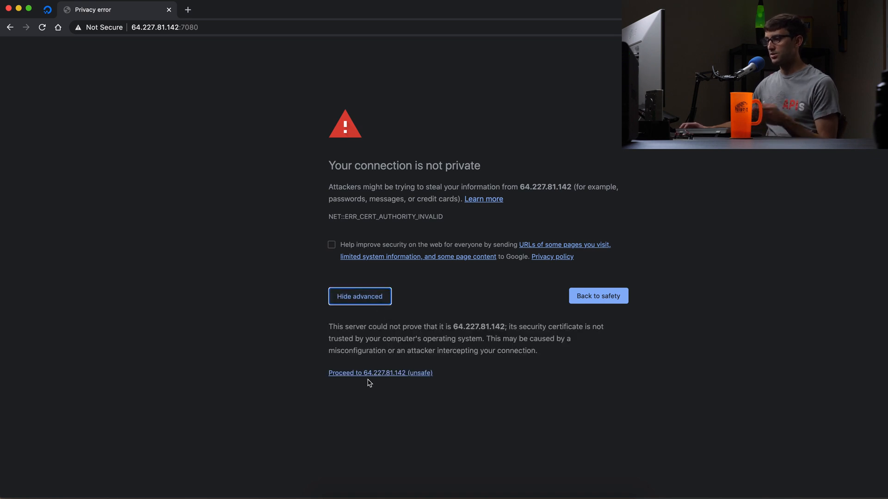
mouse_move(380, 373)
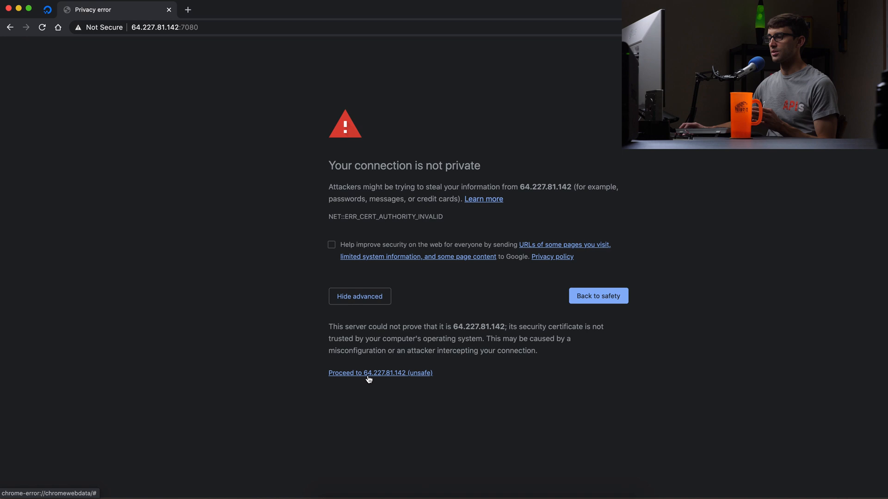
left_click(380, 373)
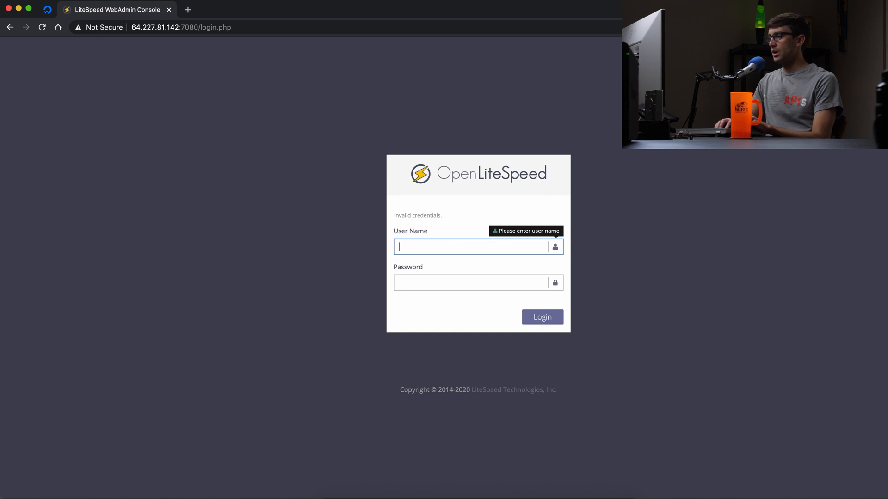
type("admin")
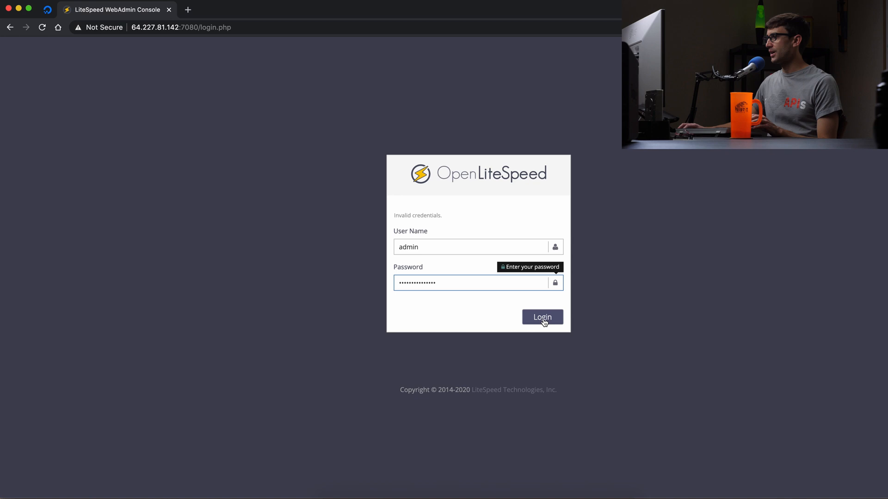
Step: Log into WebAdmin and show the Listeners summary
left_click(540, 317)
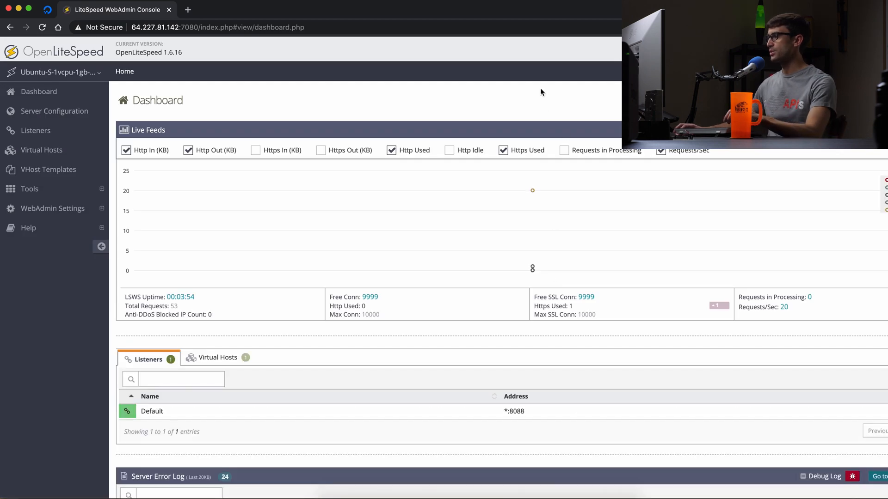
mouse_move(310, 121)
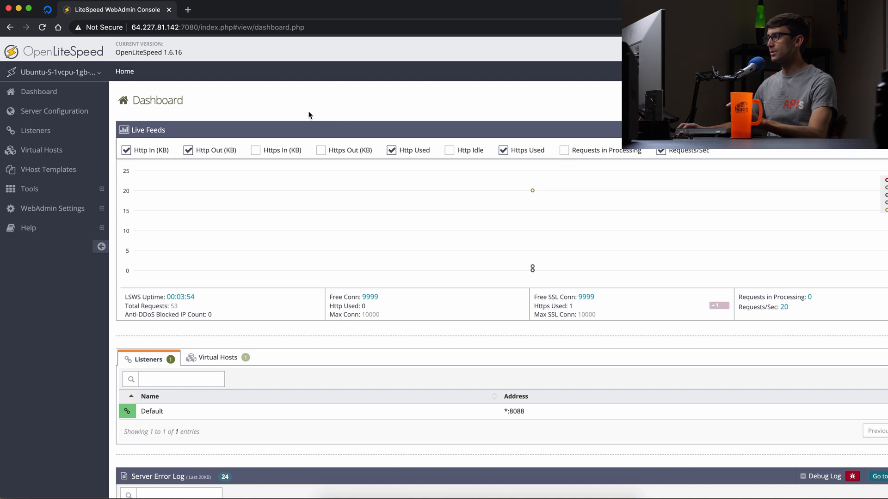
mouse_move(36, 140)
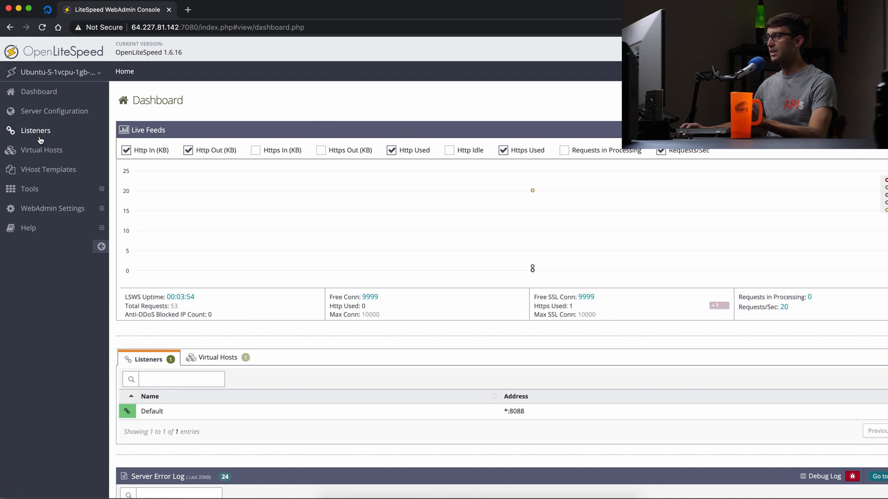
mouse_move(36, 130)
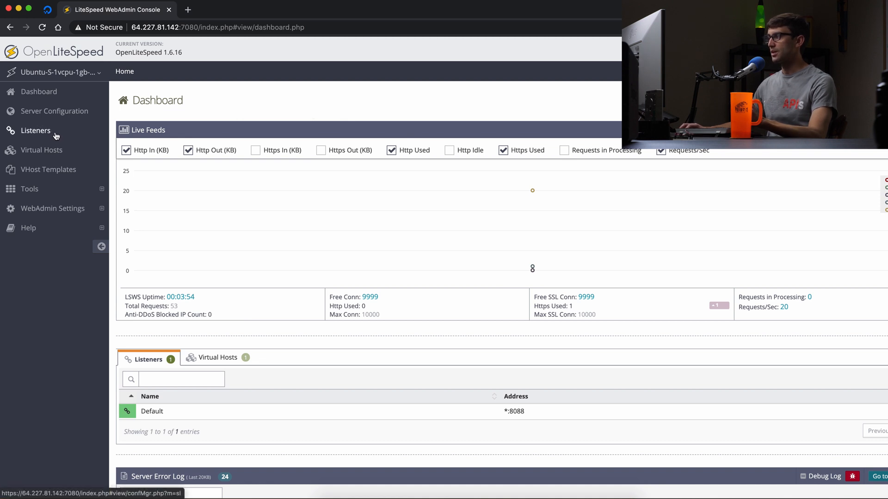
left_click(36, 131)
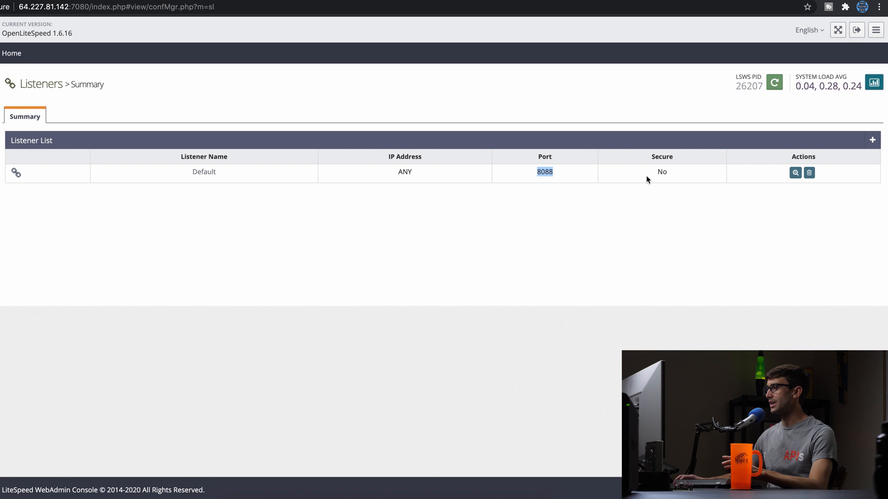
Step: Change the Default listener's port to 80, save, and gracefully restart LiteSpeed
left_click(795, 173)
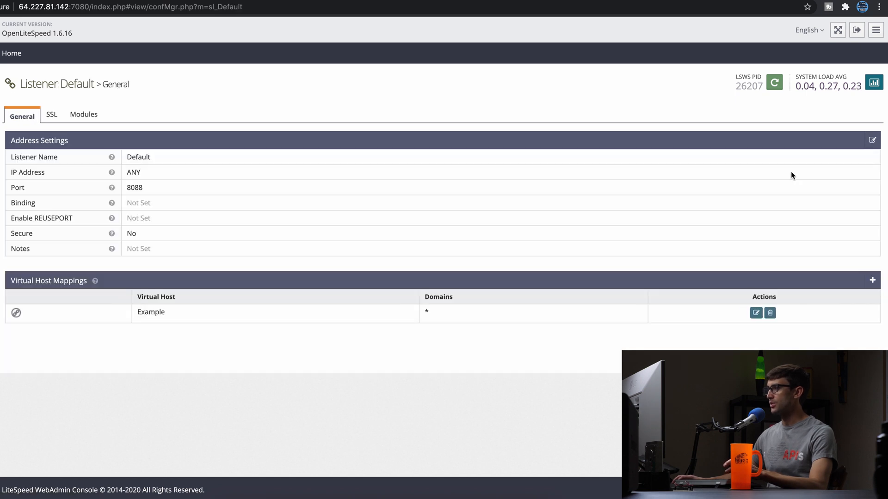
mouse_move(871, 141)
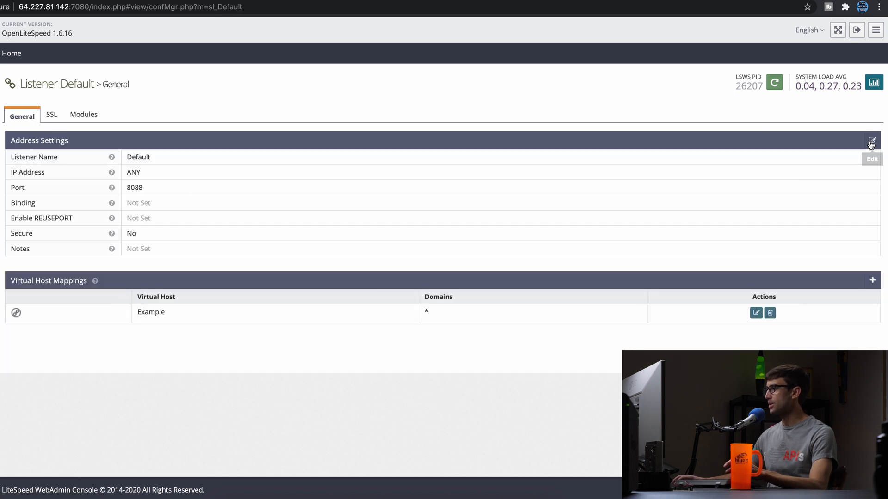
left_click(871, 141)
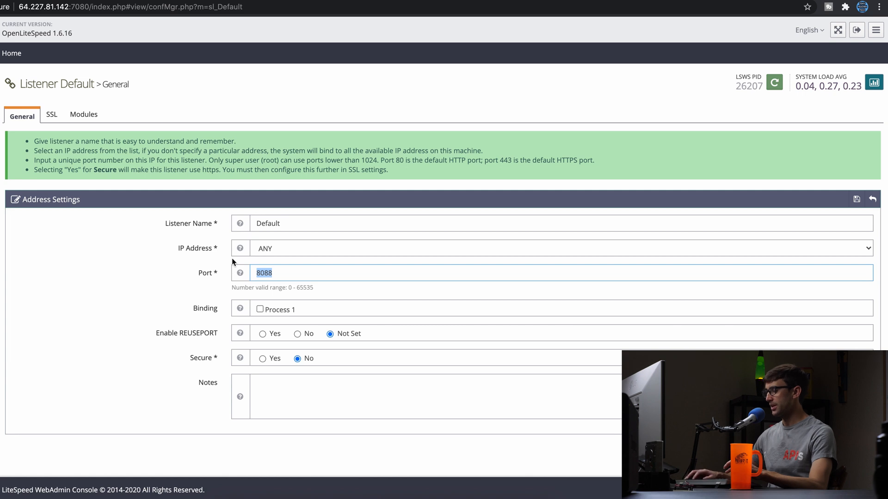
type("80")
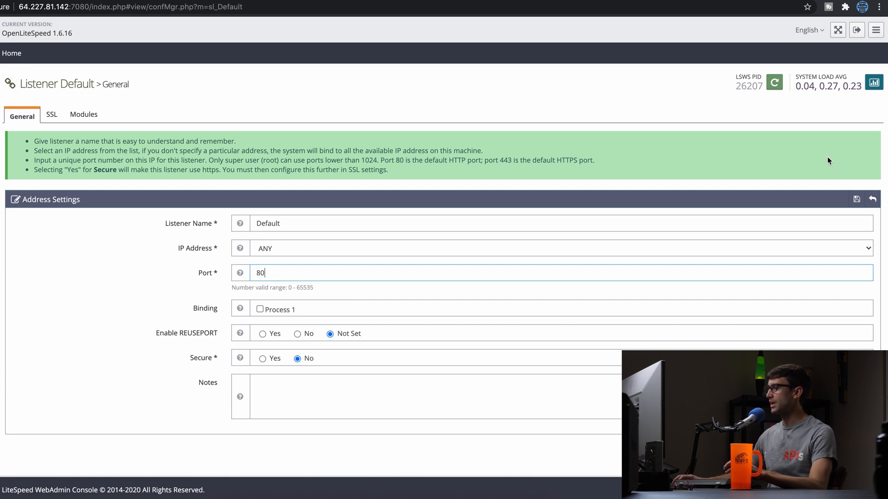
mouse_move(856, 199)
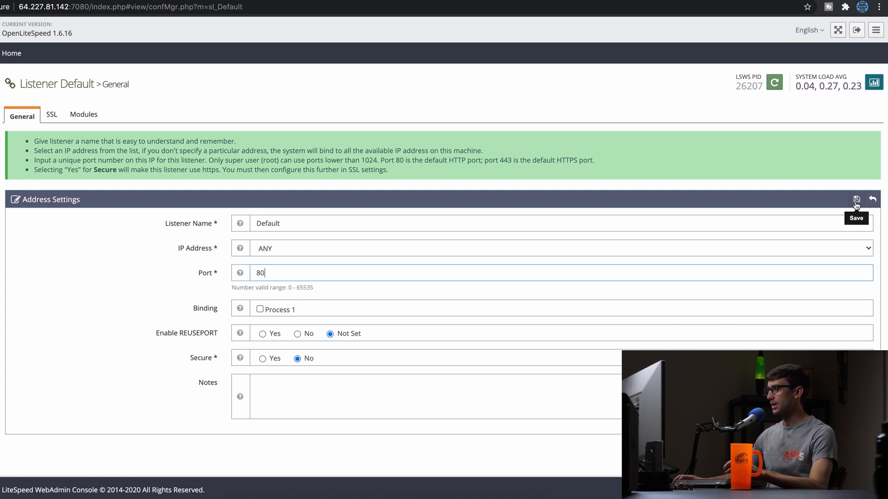
left_click(856, 198)
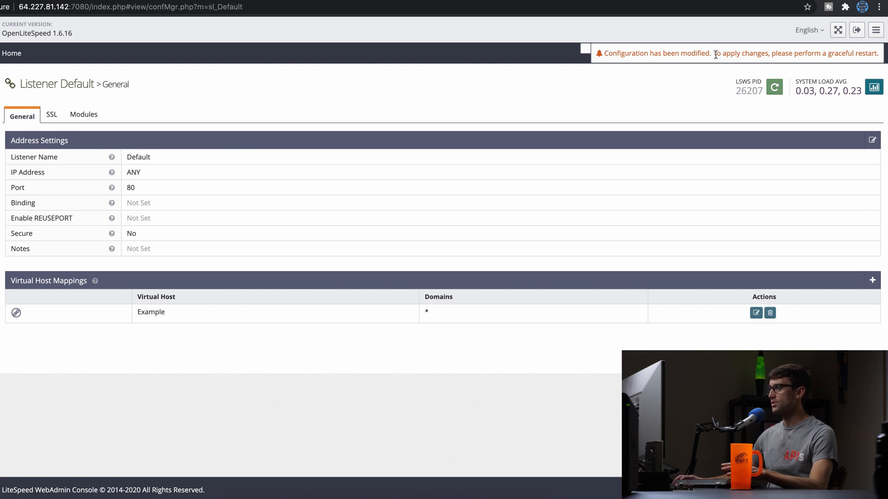
mouse_move(836, 55)
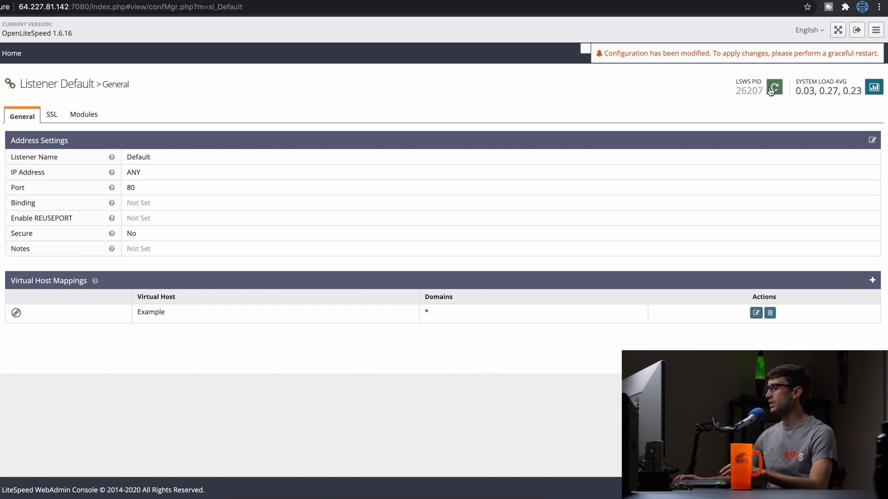
mouse_move(773, 88)
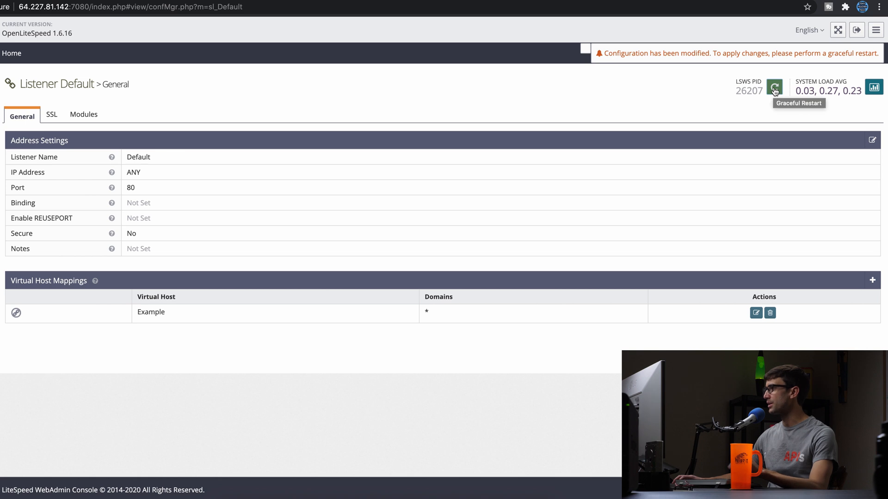
left_click(774, 86)
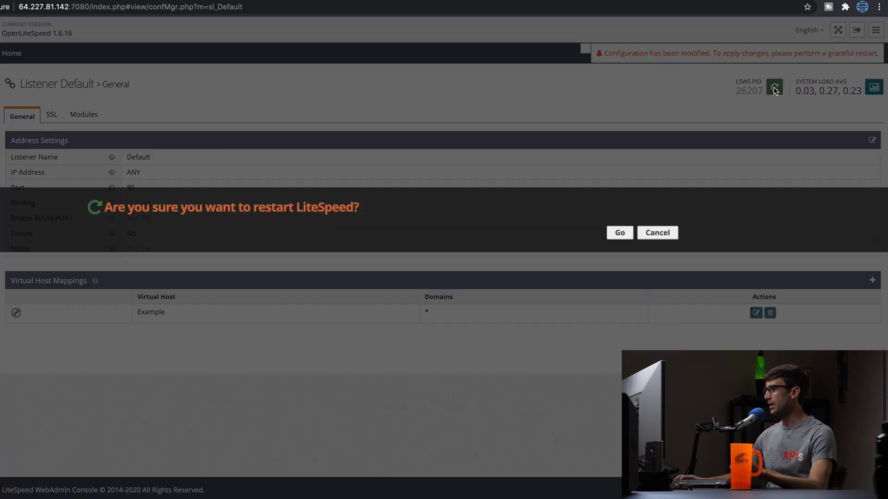
left_click(619, 232)
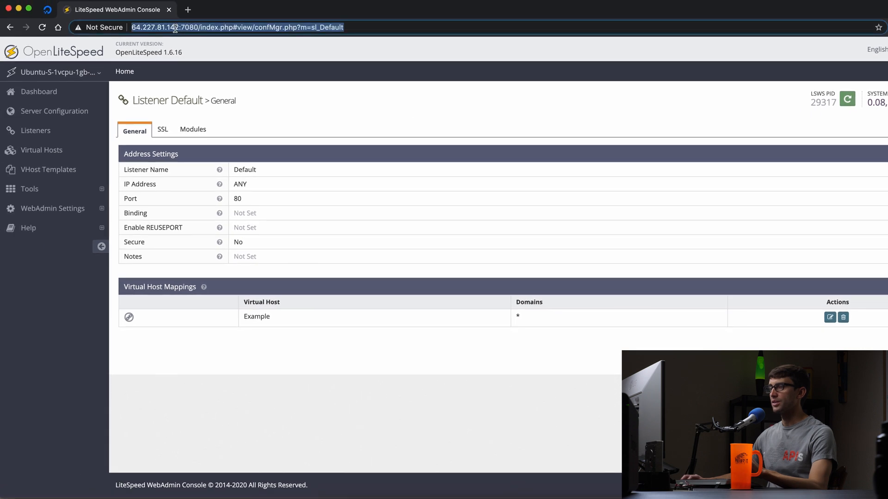
Step: Load 64.227.81.142 in a new Chrome tab to see the OpenLiteSpeed Congratulations page
left_click(188, 10)
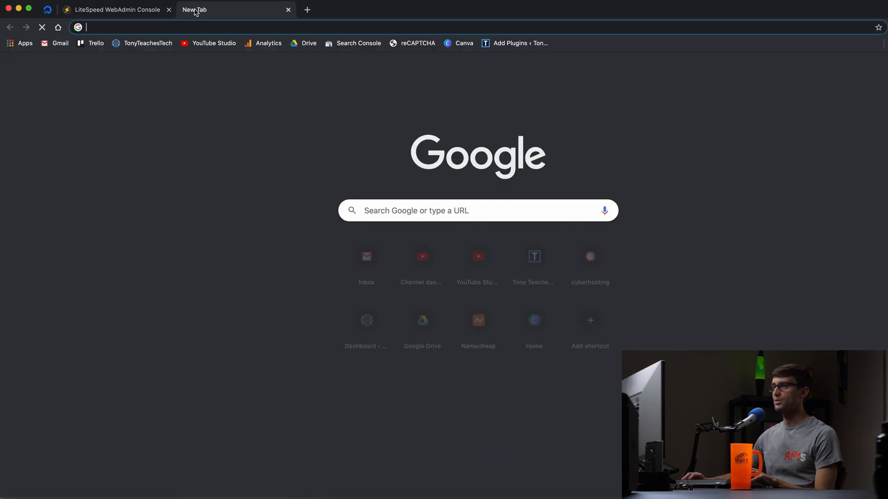
type("64.227.81.142")
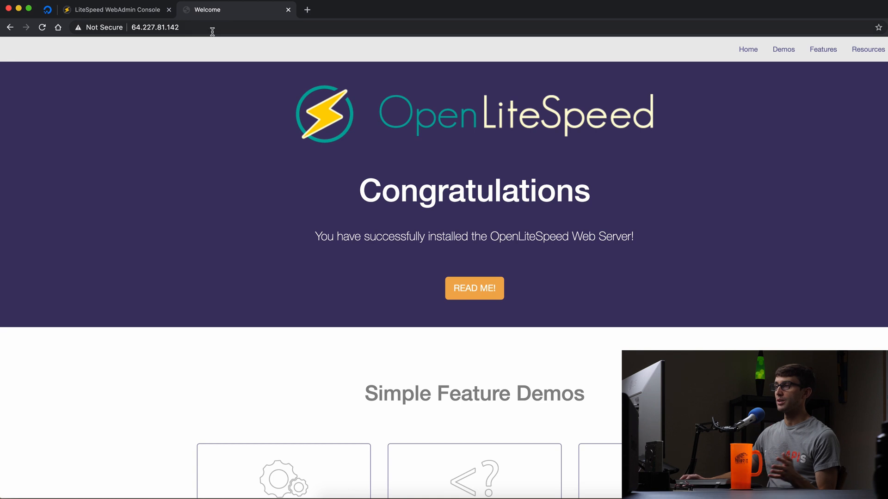
mouse_move(222, 32)
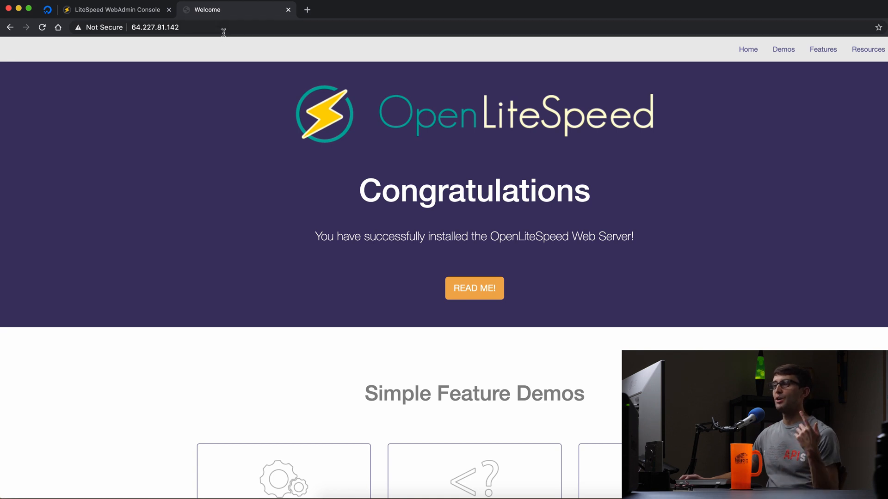
left_click(154, 28)
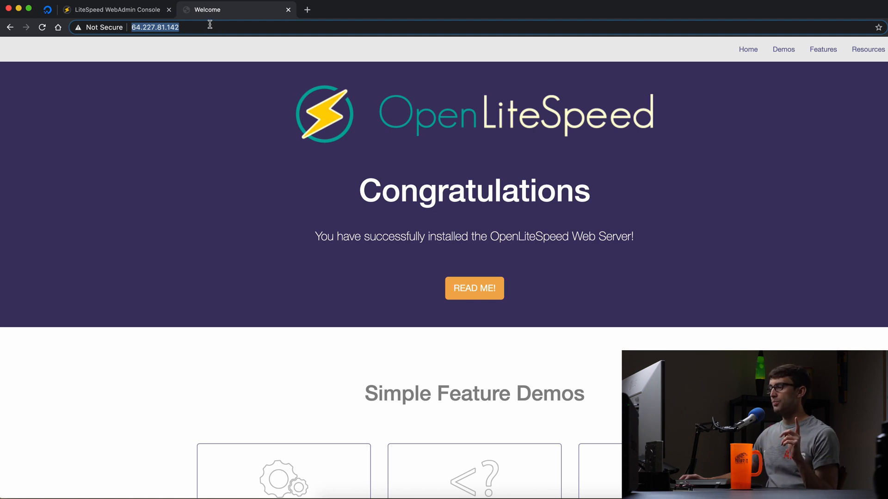
mouse_move(534, 136)
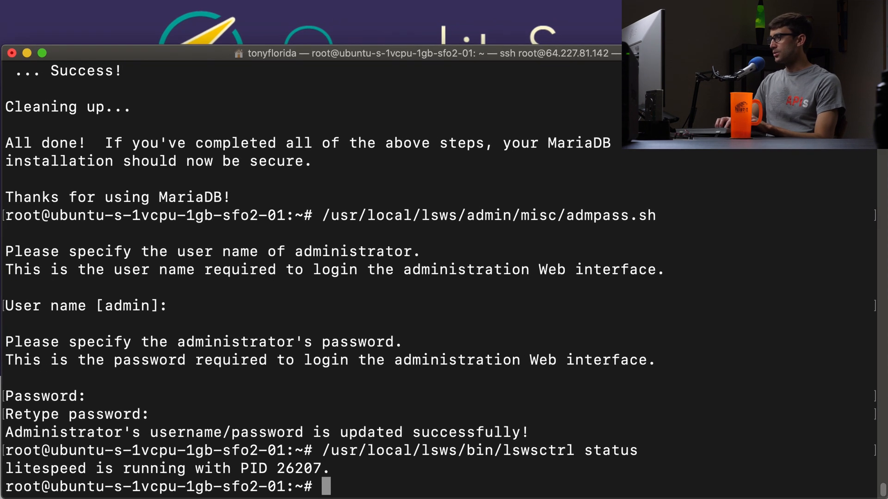
Step: Change into /usr/local/lsws and list its folders, including Example, conf and admin
type("cd /usr/loca")
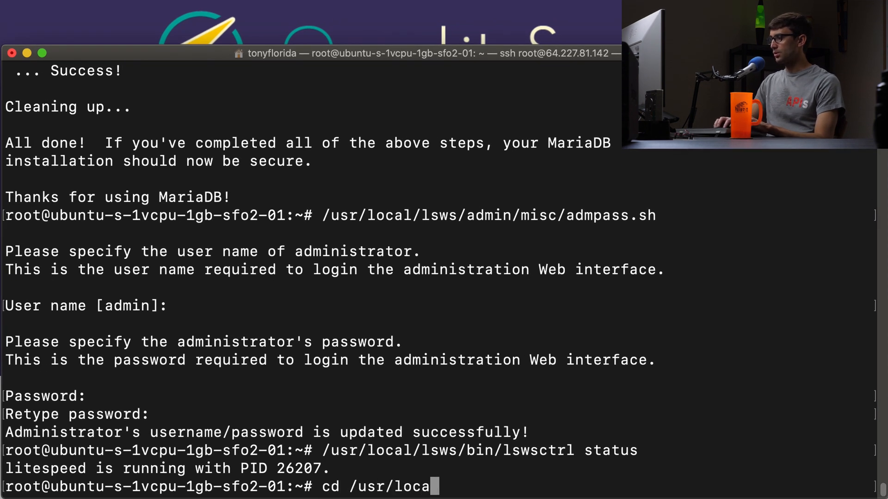
type("l/ls")
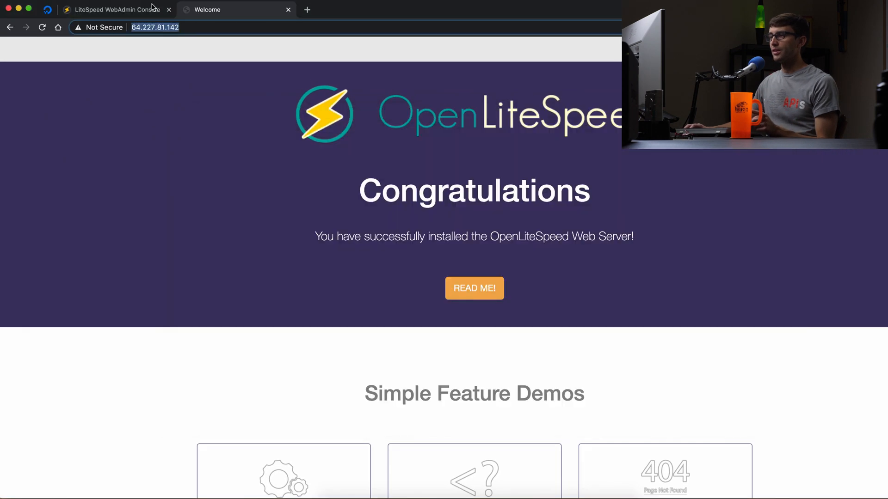
left_click(113, 9)
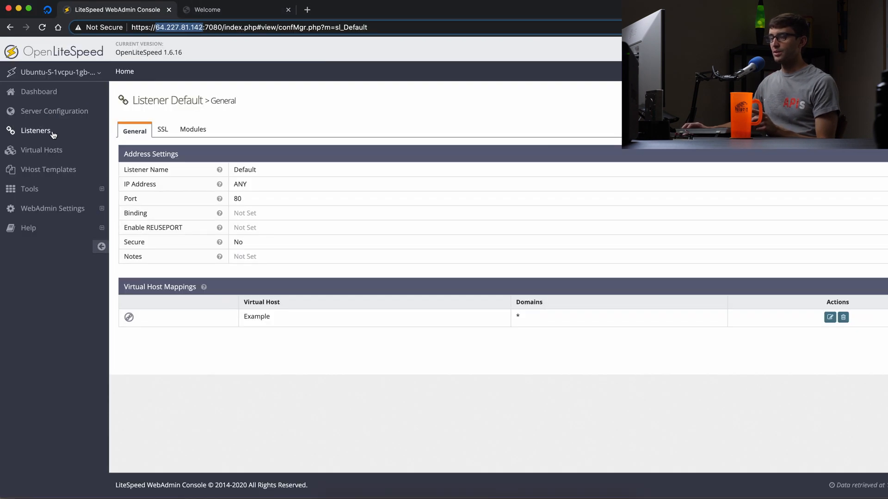
left_click(41, 150)
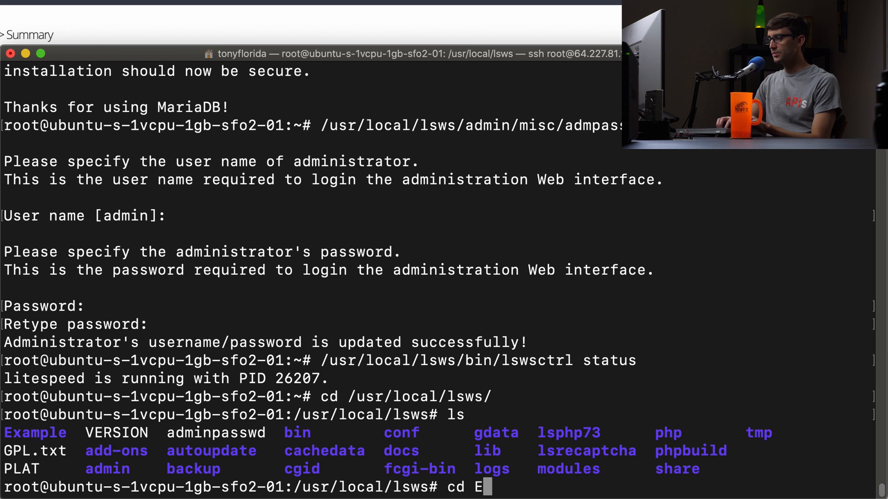
Step: Enter Example/html, list its files, and open index.html in vim
key("Return")
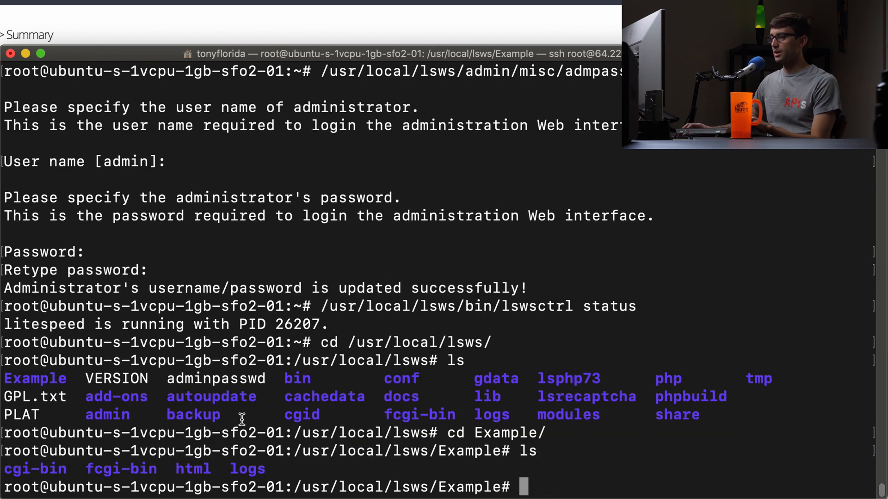
type("cd")
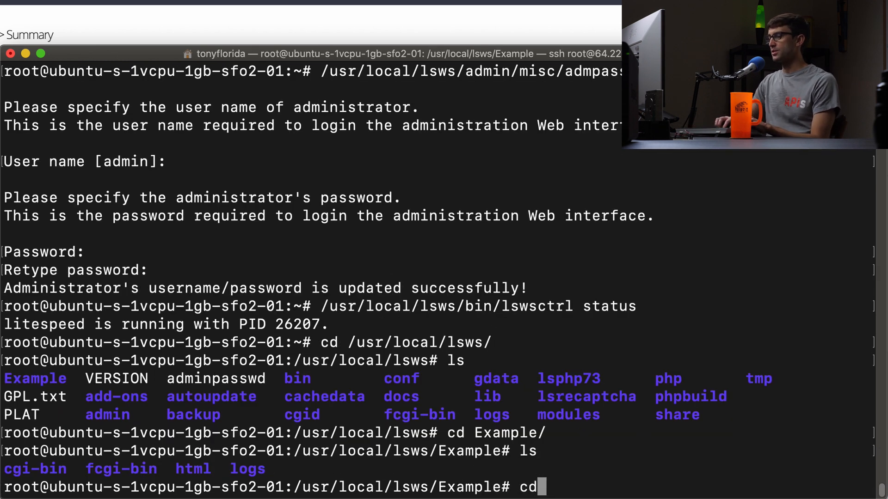
key("Return")
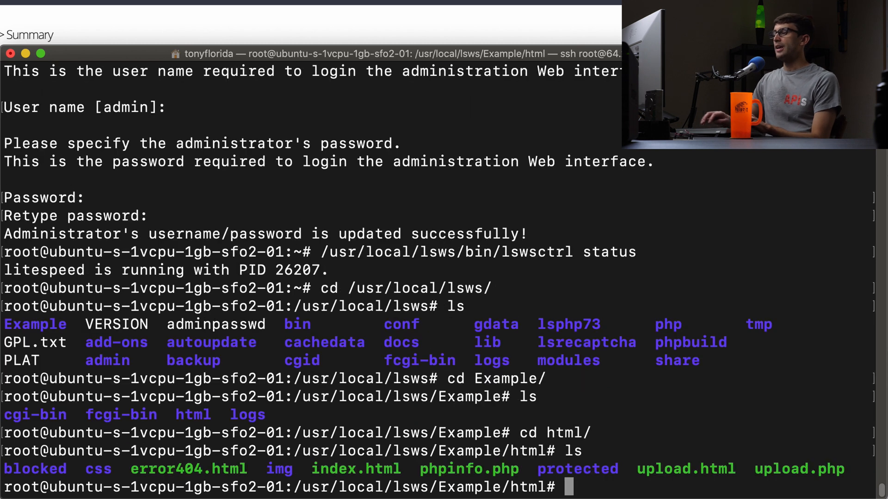
mouse_move(576, 471)
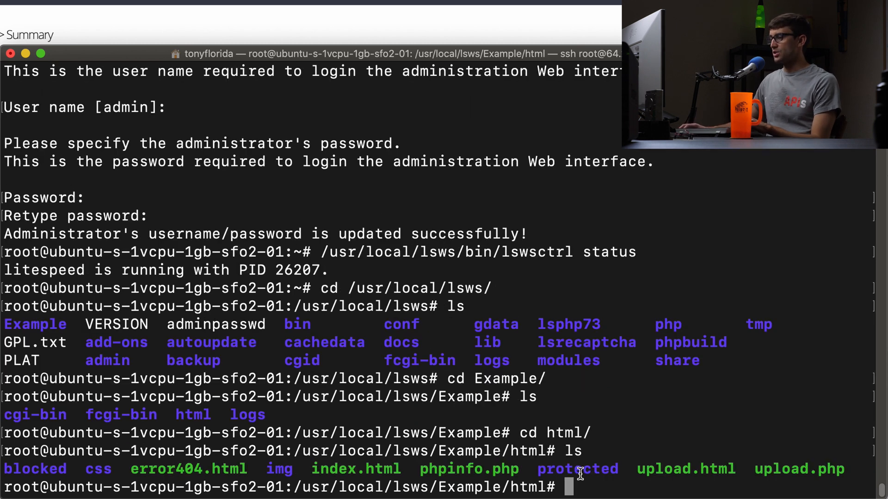
type("vim ht")
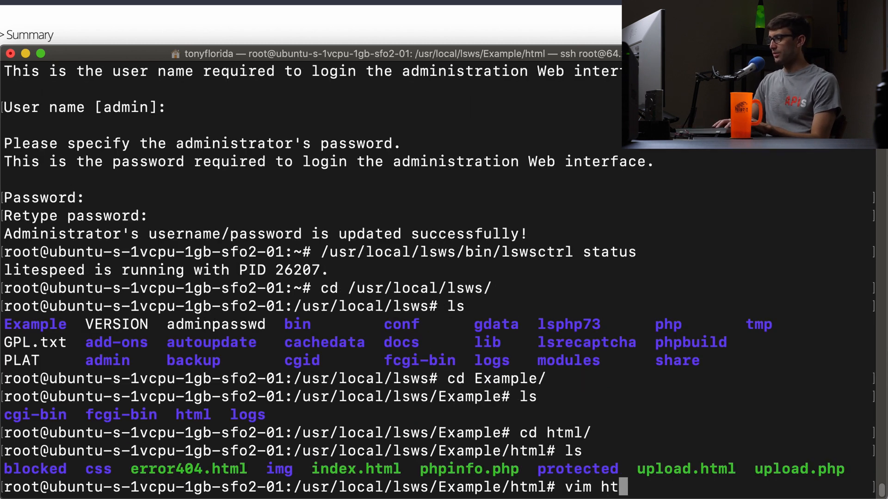
type("index.html")
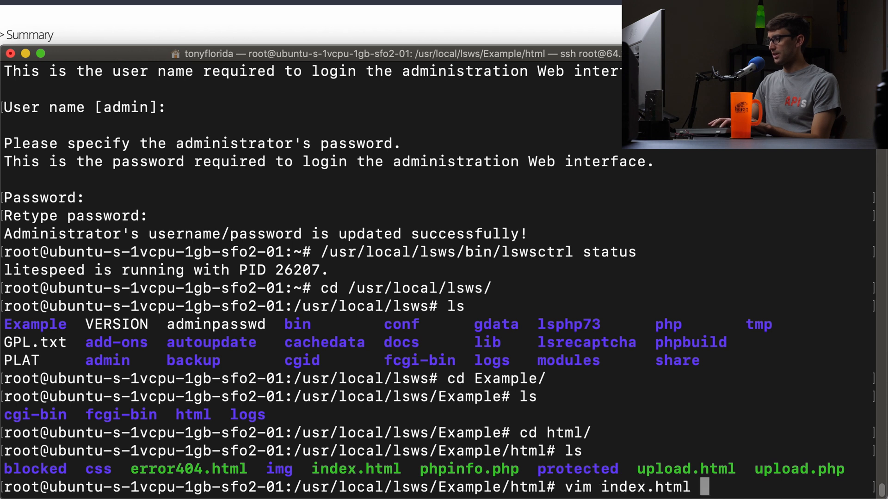
key("Return")
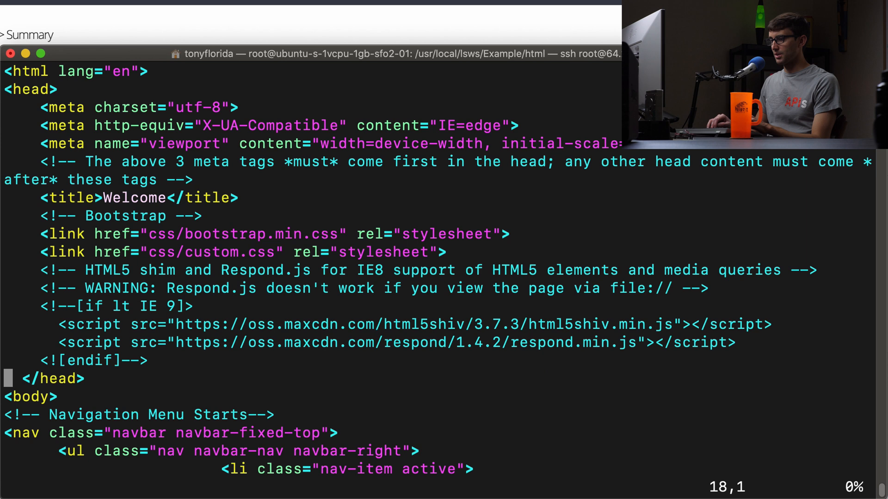
Step: Replace the body content with <h1>Hello World!</h1> and begin the closing </body> tag
scroll("down", 3)
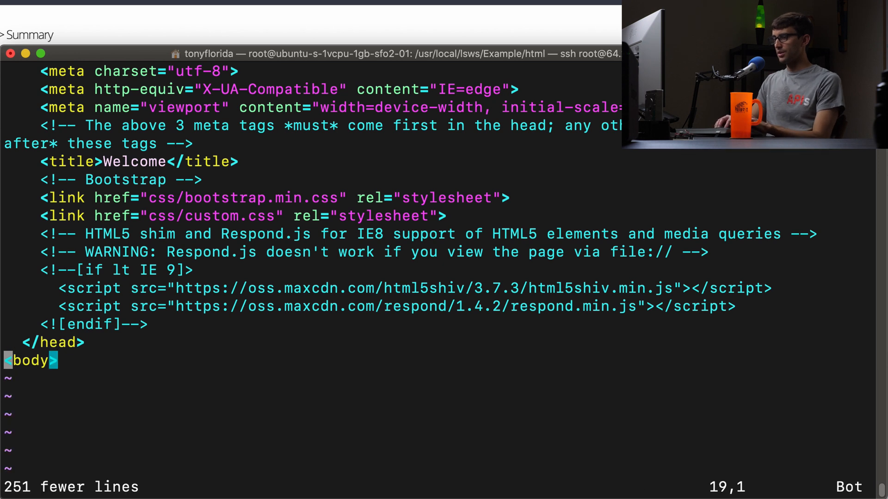
type("<h1")
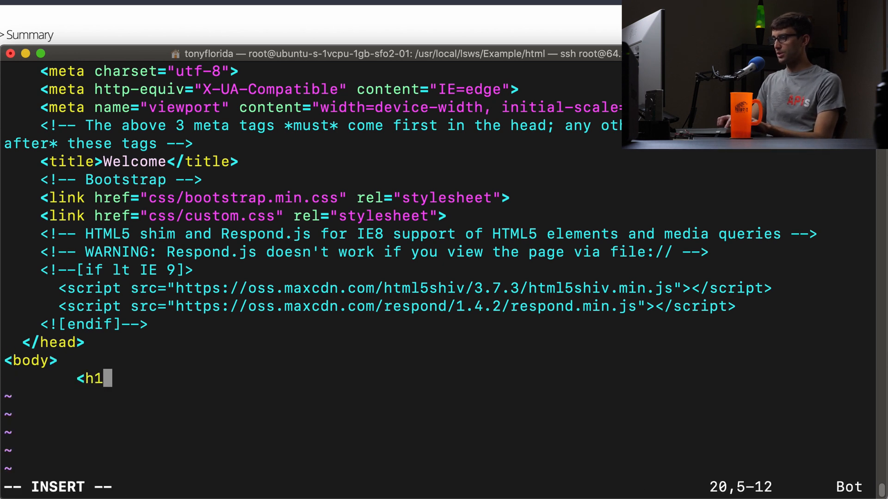
type(">Hello")
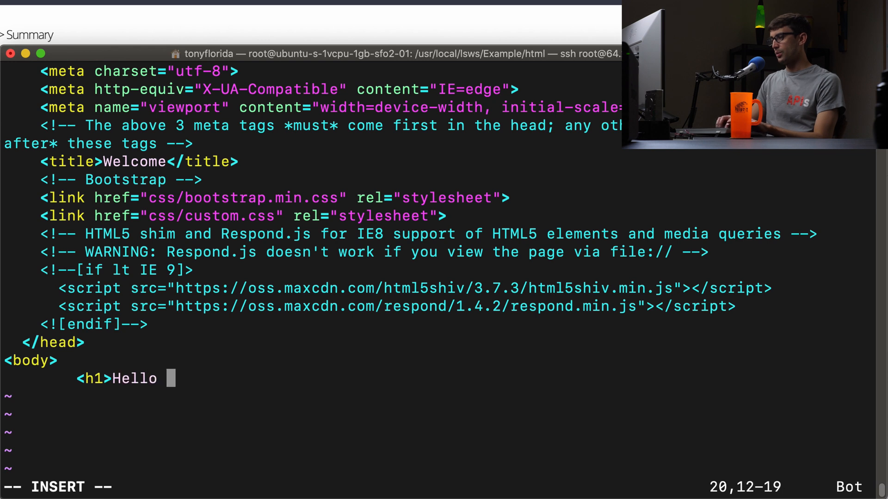
type("World!</h1>")
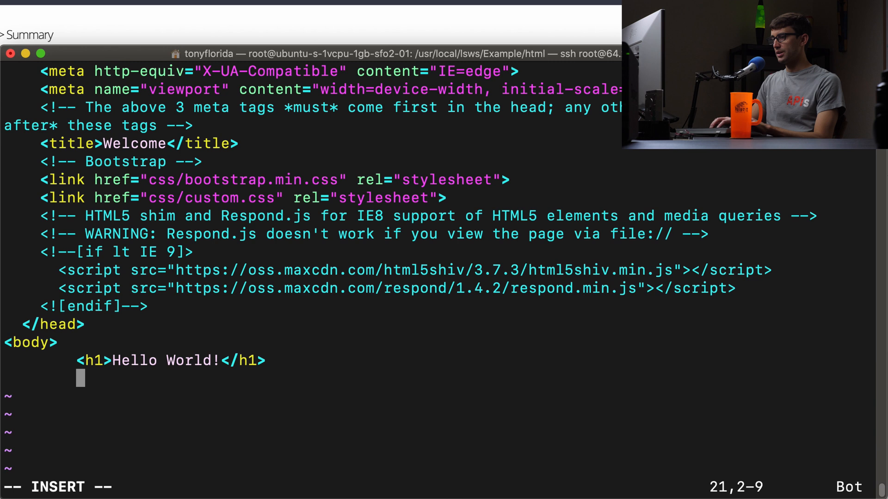
type("</")
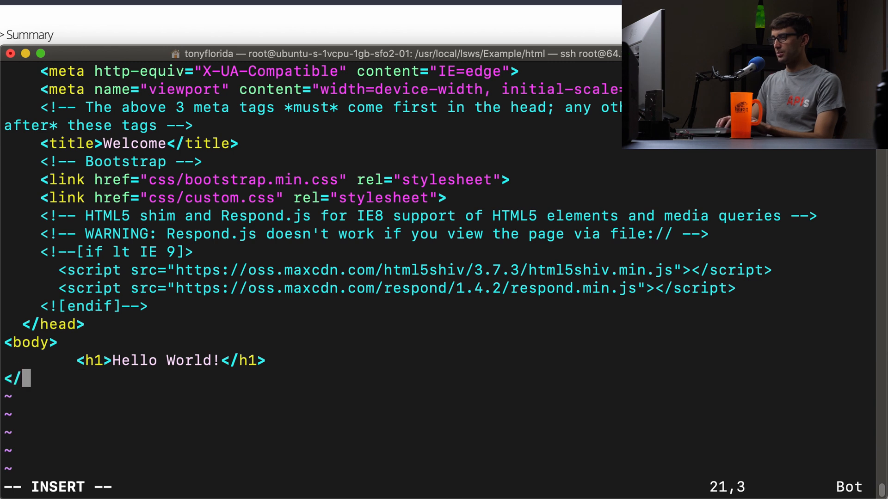
type("bod")
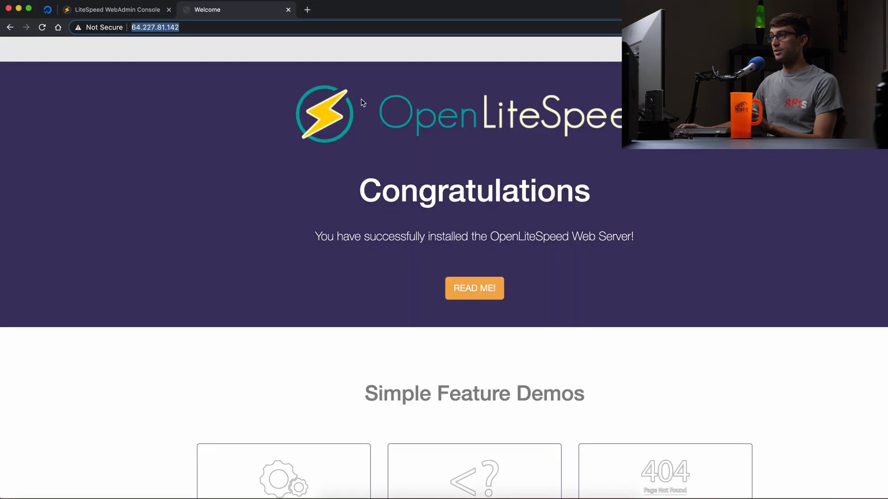
mouse_move(225, 53)
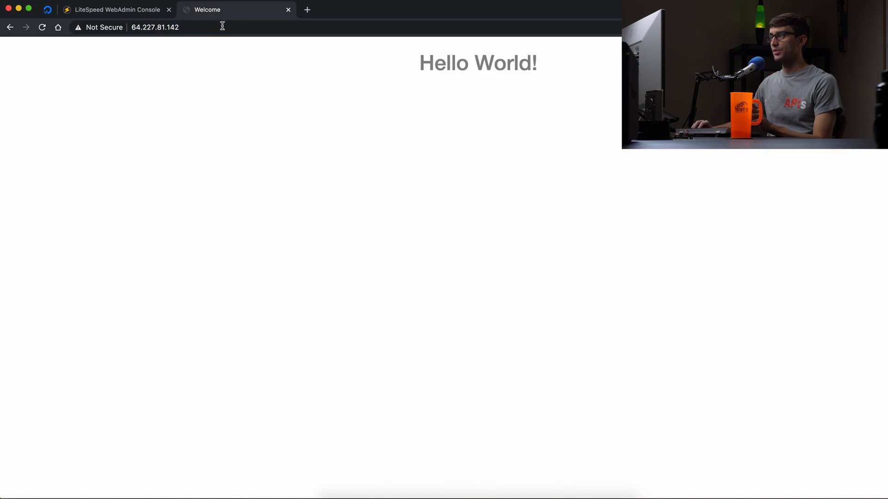
mouse_move(526, 79)
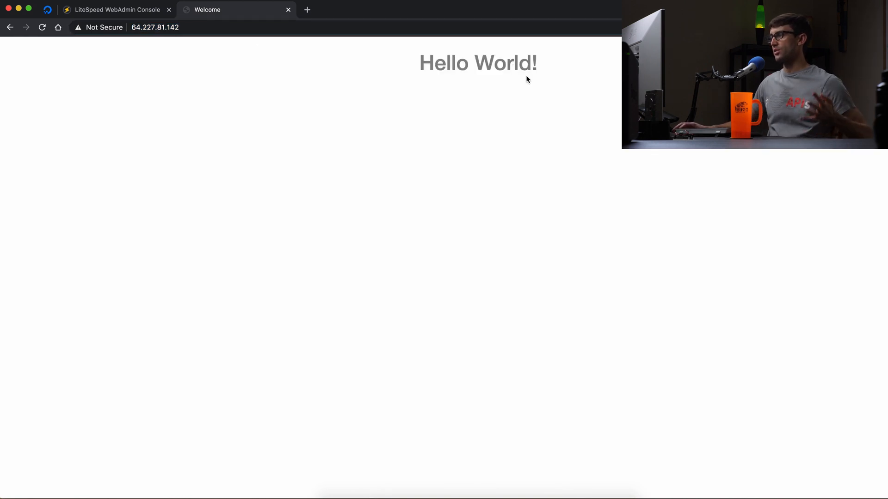